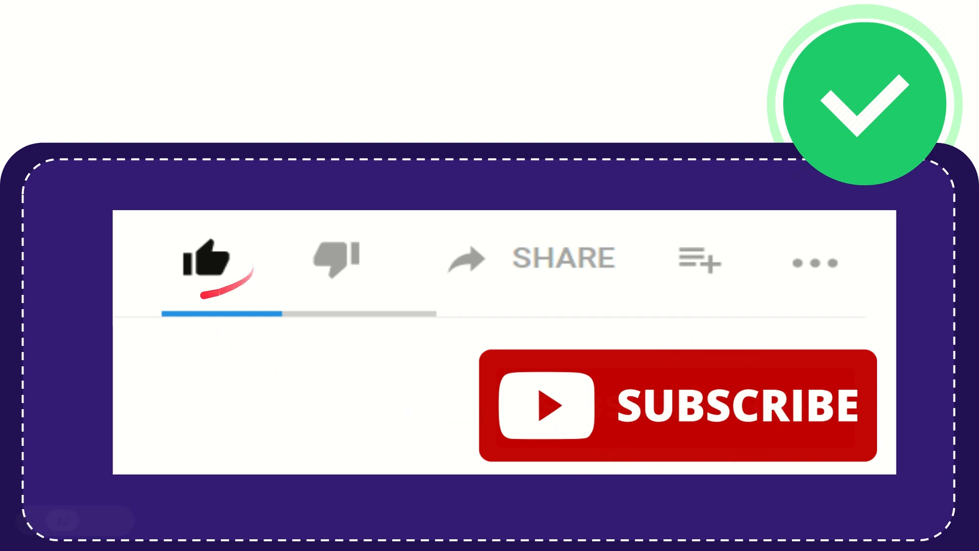
{"action": "left_click", "coordinate": [336, 259]}
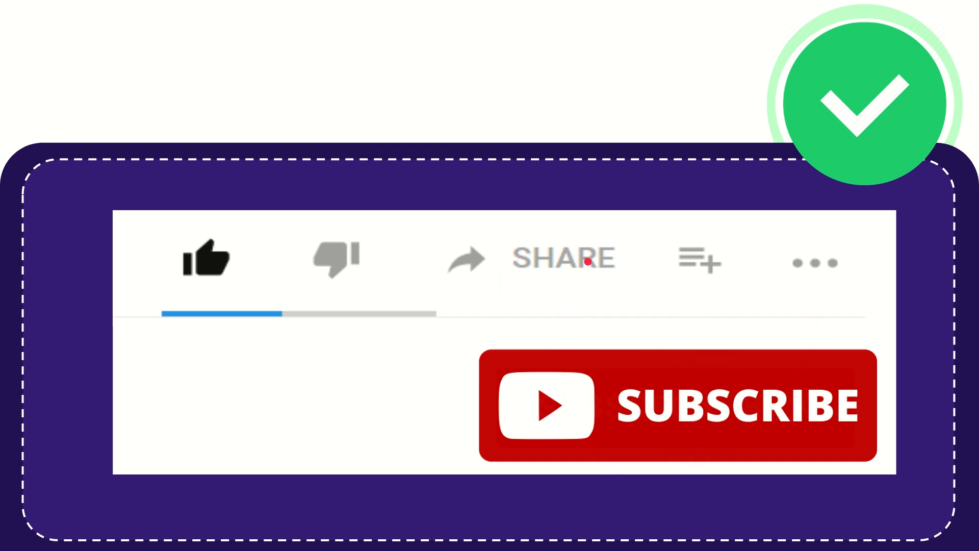
{"action": "mouse_move", "coordinate": [567, 311]}
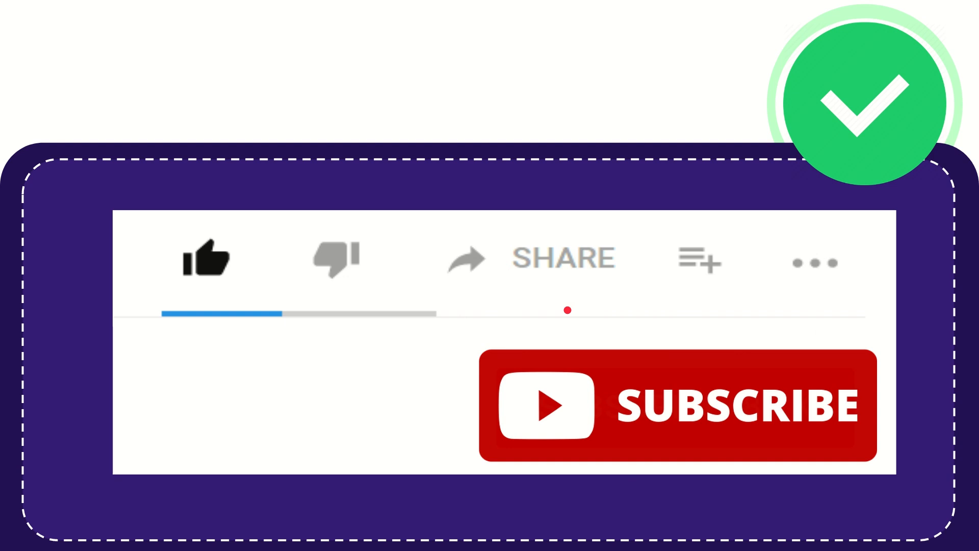